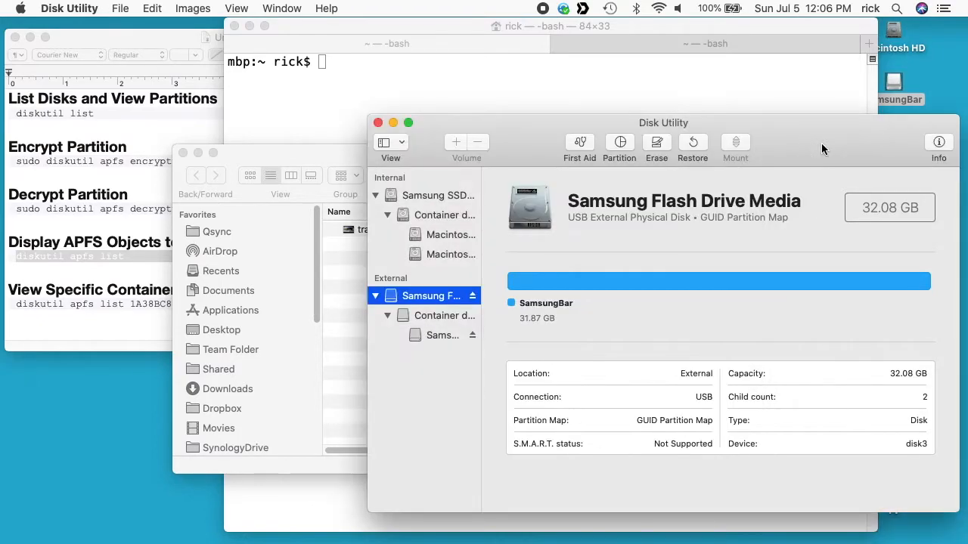
mouse_move(423, 310)
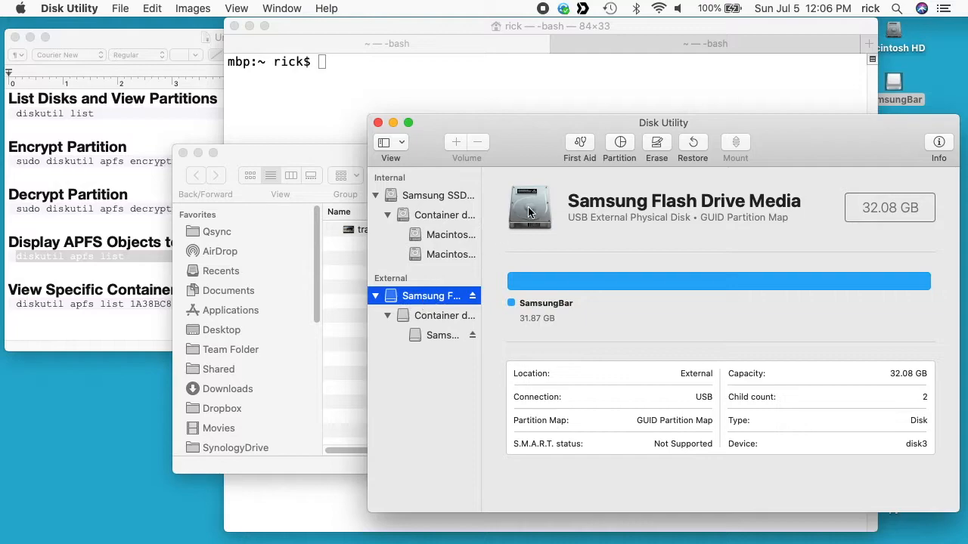
Step: Run First Aid on the Samsung Flash Drive Media and dismiss the successful report
left_click(579, 142)
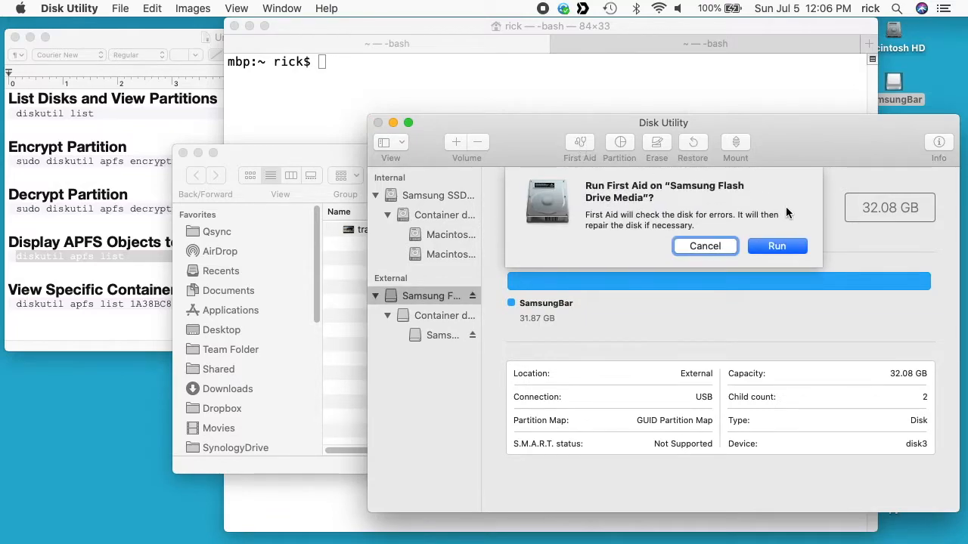
left_click(777, 245)
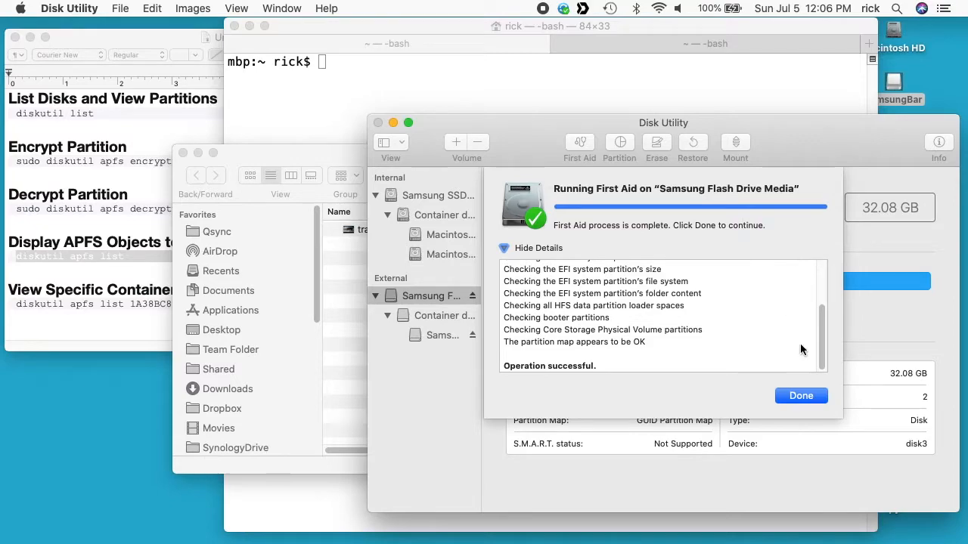
left_click(801, 396)
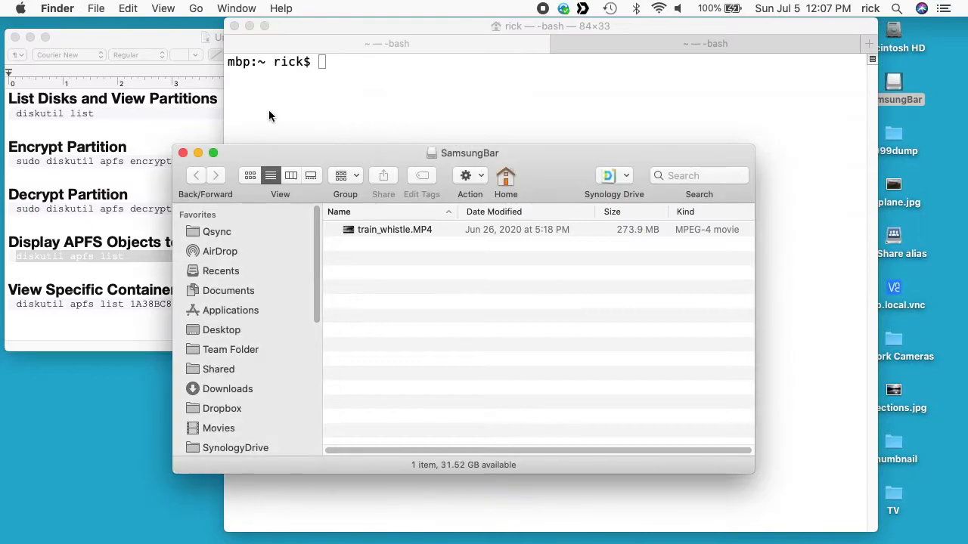
mouse_move(187, 127)
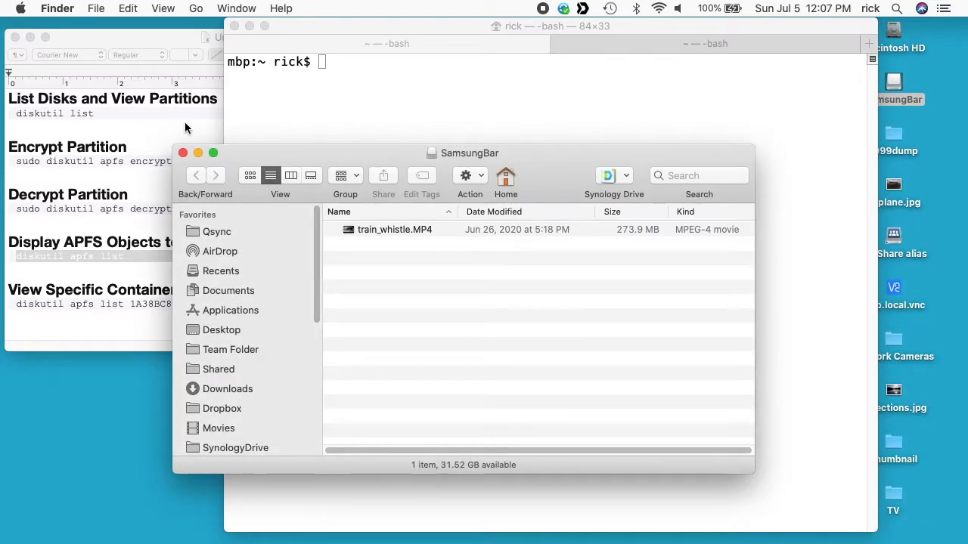
mouse_move(495, 151)
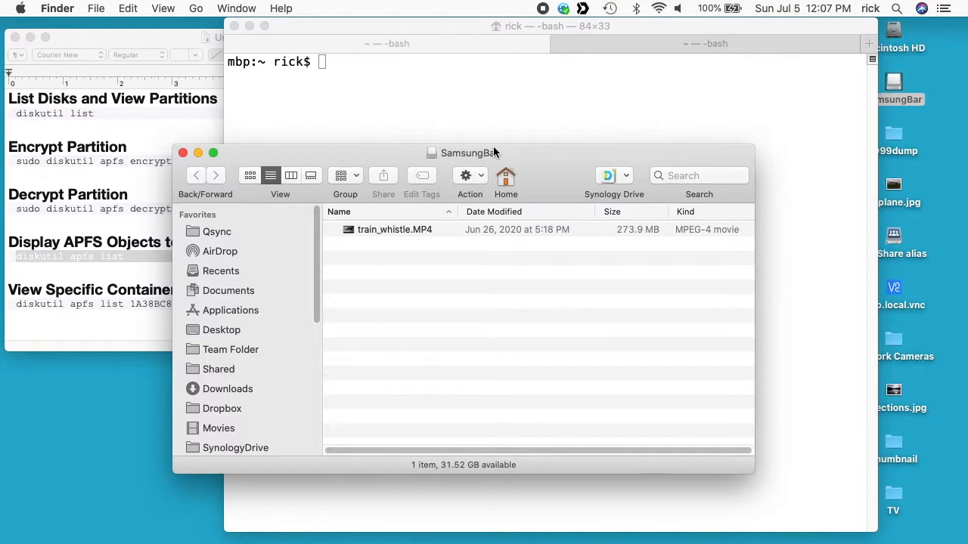
Step: View the SamsungBar drive's Get Info panel, then bring the Terminal window forward
left_click(95, 9)
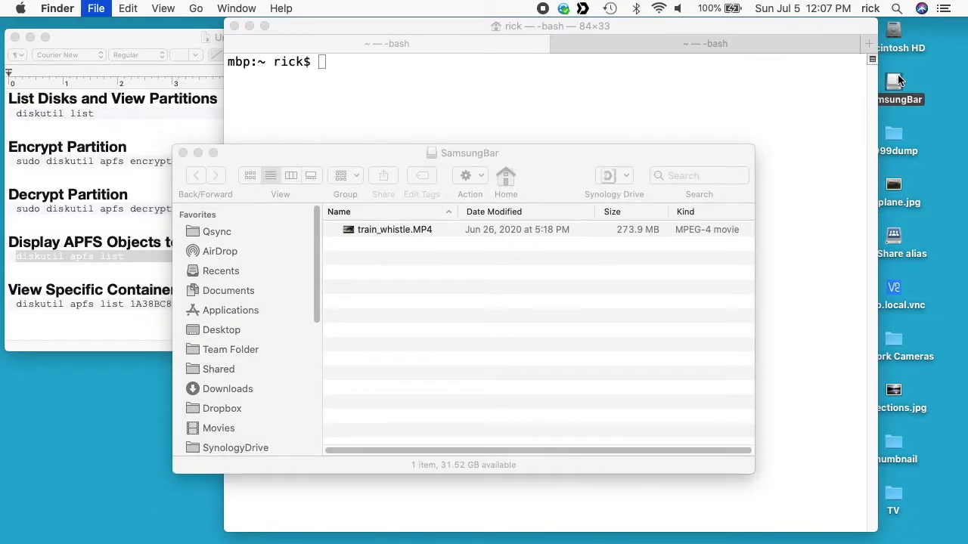
left_click(898, 78)
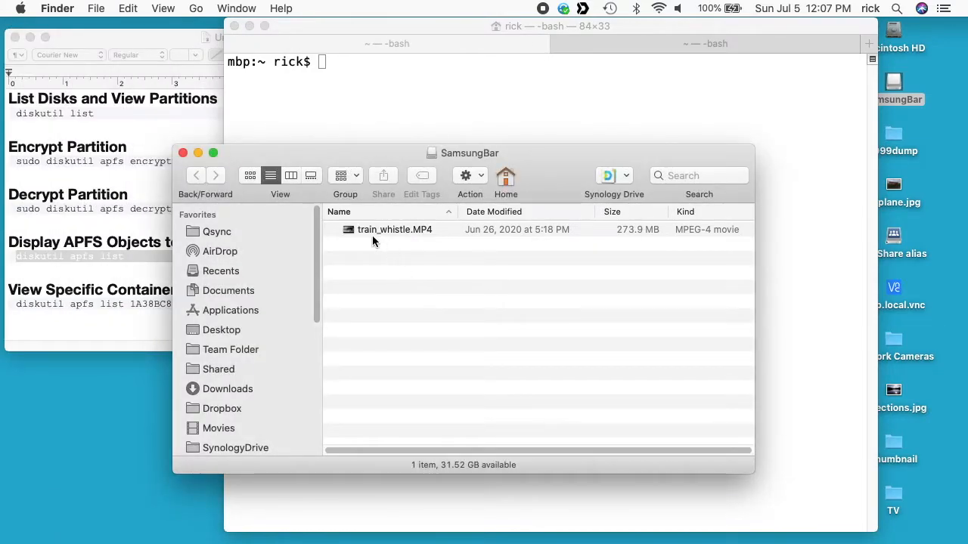
mouse_move(393, 258)
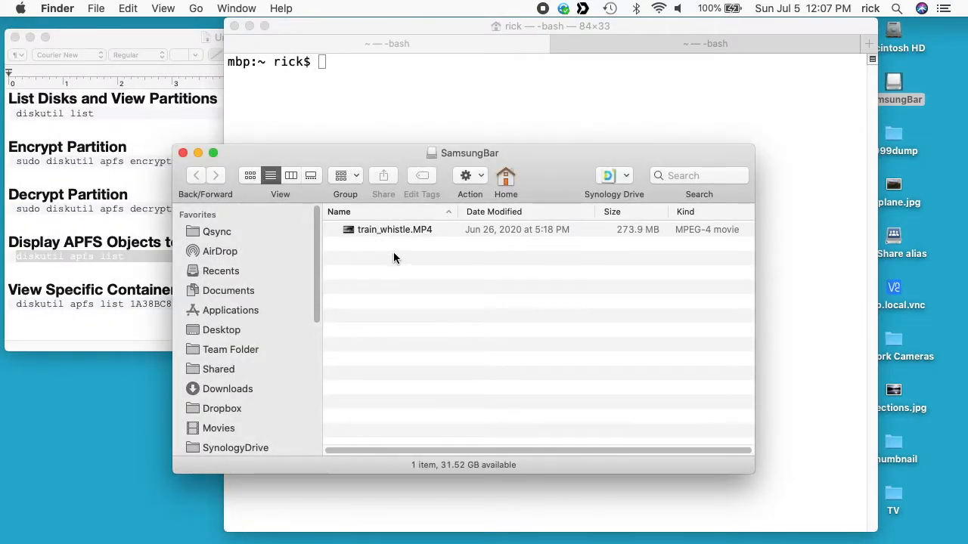
mouse_move(620, 233)
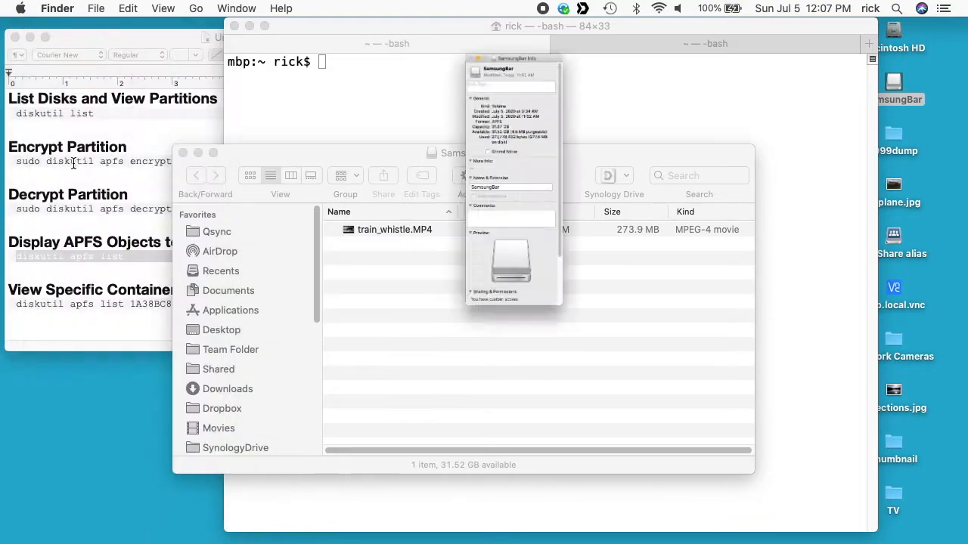
left_click(551, 42)
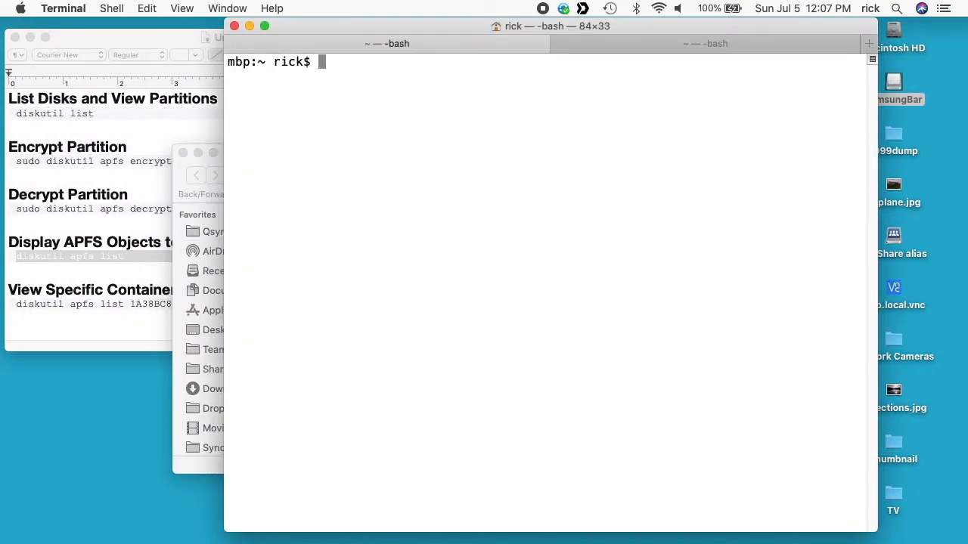
Step: Run diskutil list to show all disks, with SamsungBar as disk4s1 on the external disk
type("d")
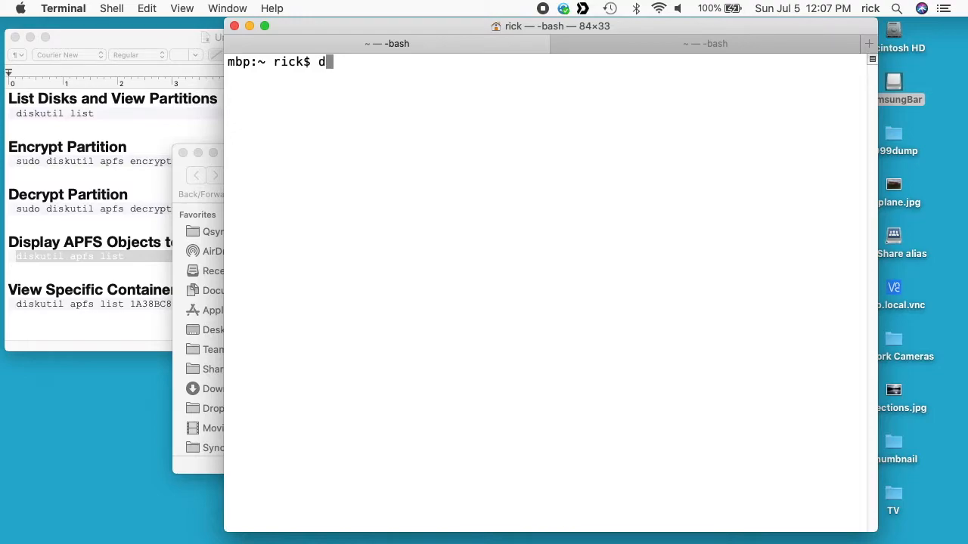
key("Return")
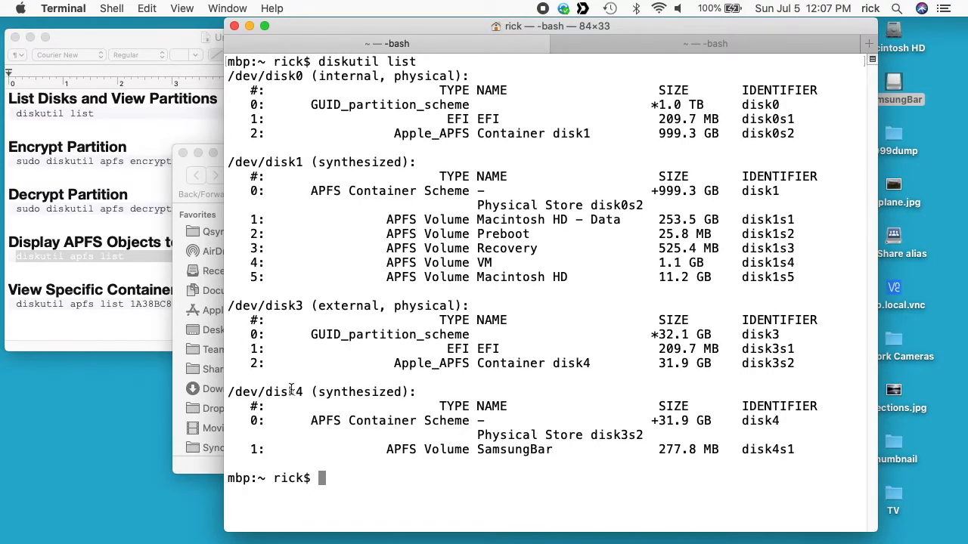
mouse_move(293, 369)
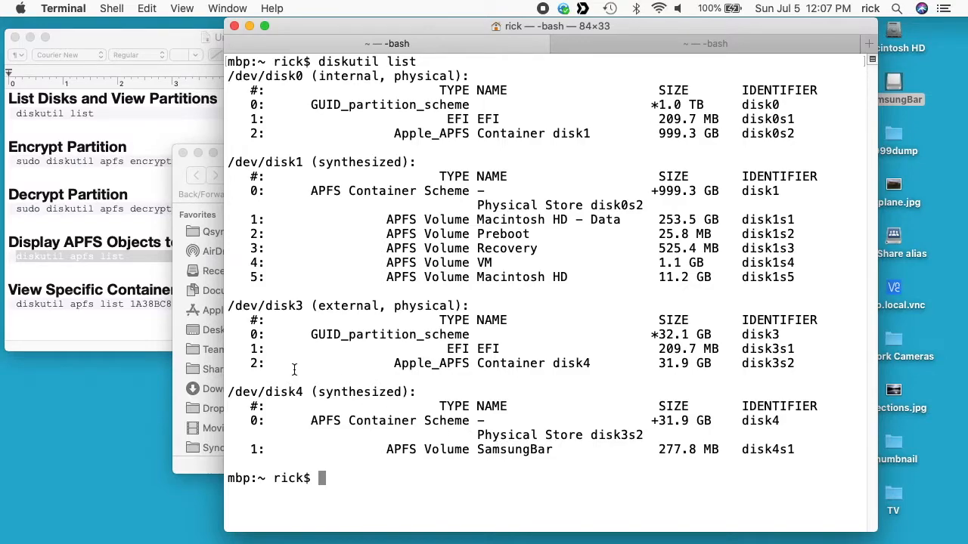
mouse_move(254, 448)
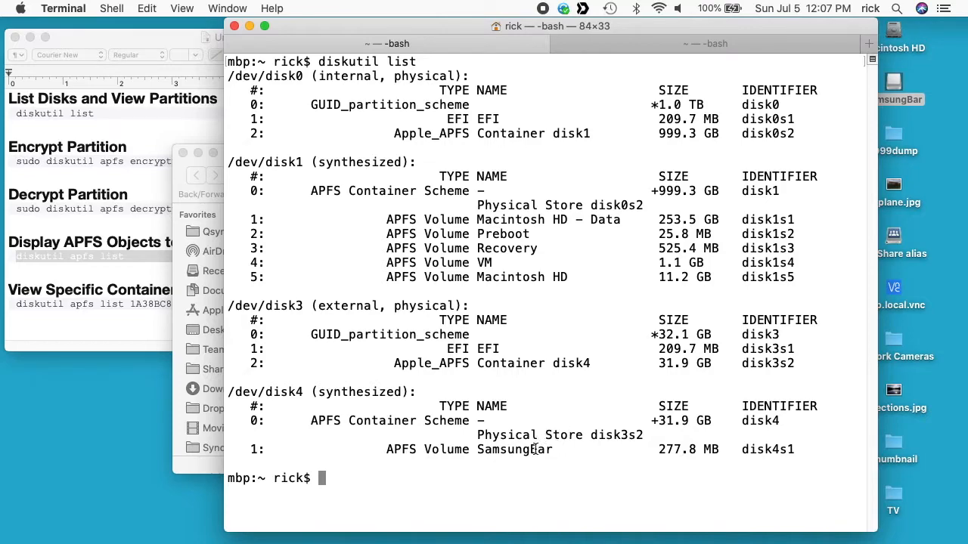
Step: Compose sudo diskutil apfs encryptvolume disk4s1 -user in the first shell session
type("s")
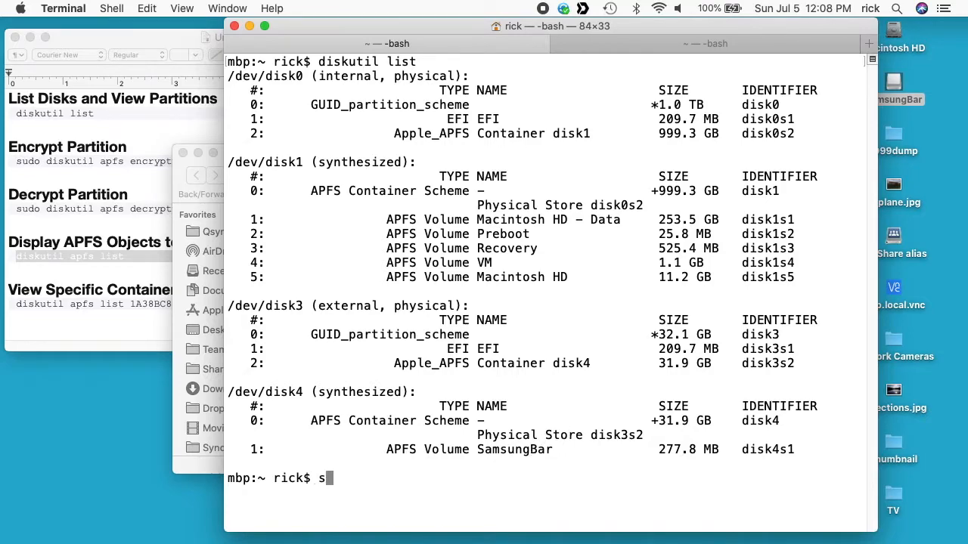
type("udo dis")
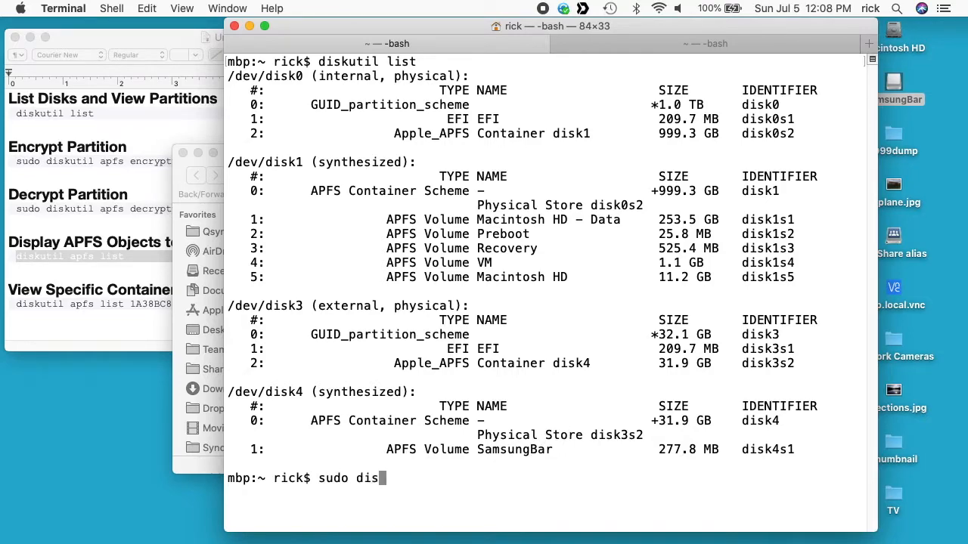
type("kutil")
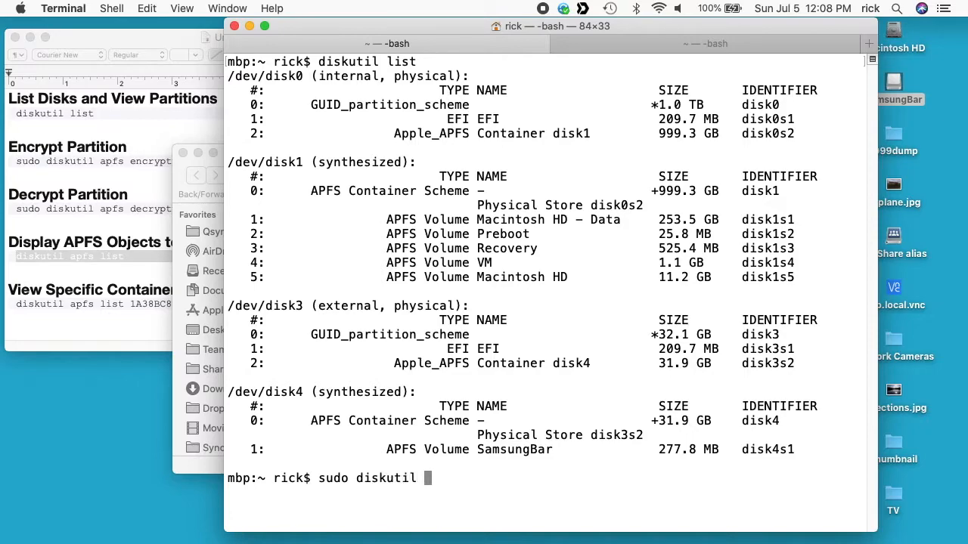
type("apfs")
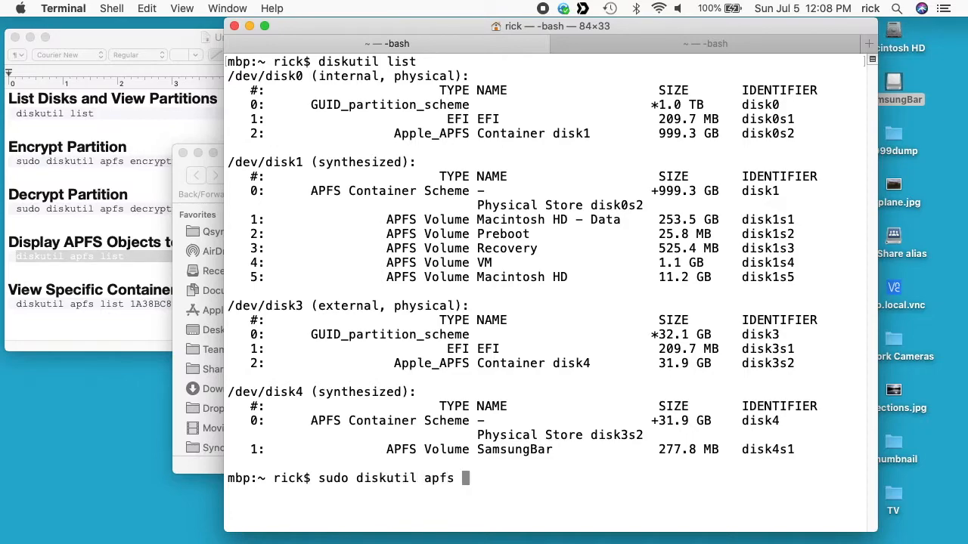
type("encryptvol")
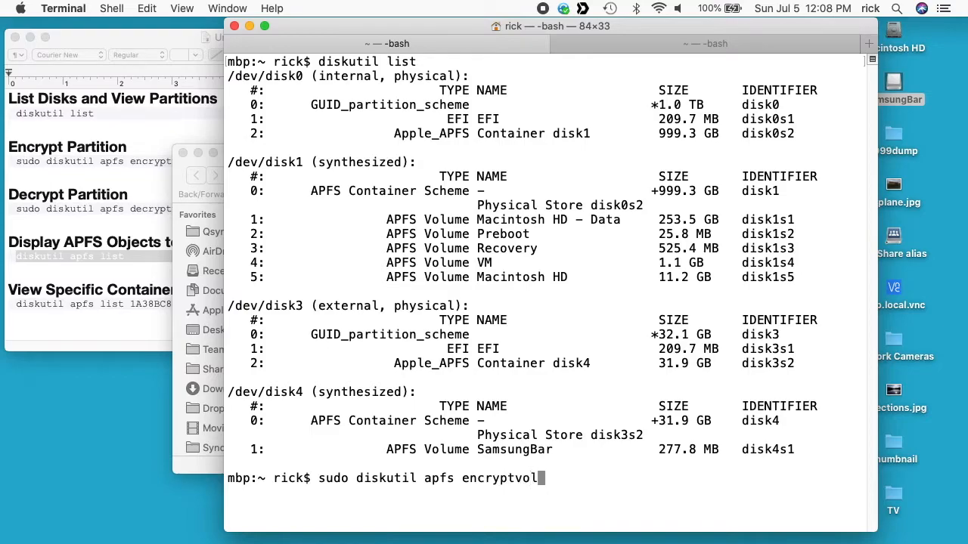
type("ume disk4s")
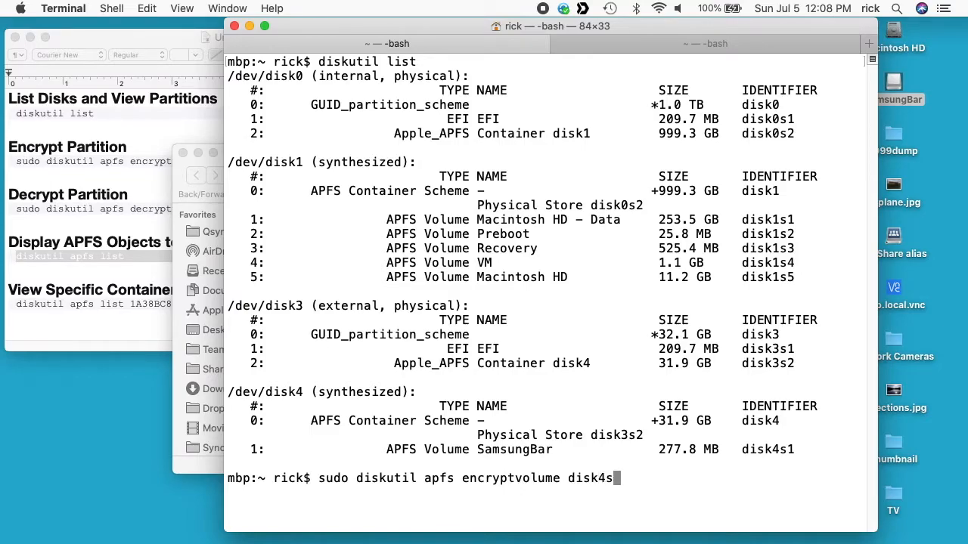
type("1")
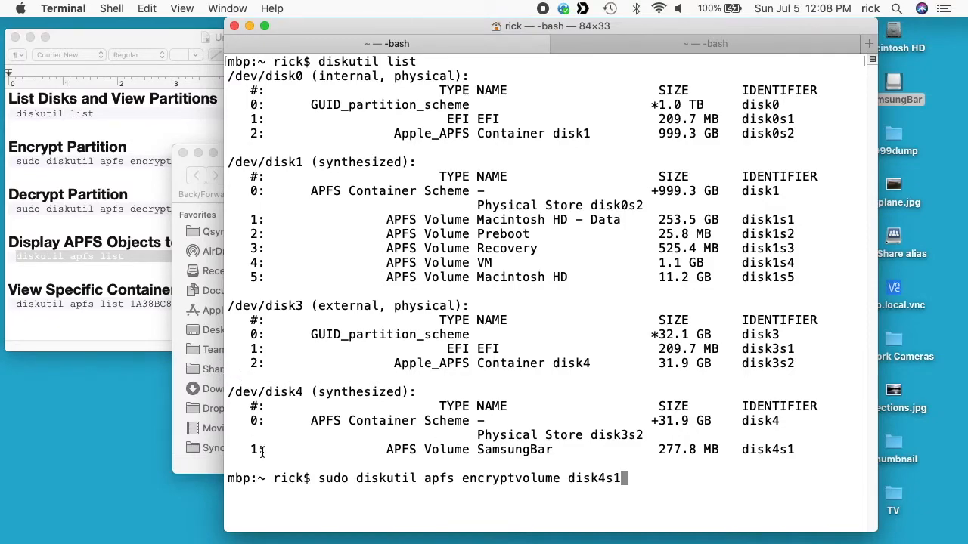
mouse_move(626, 461)
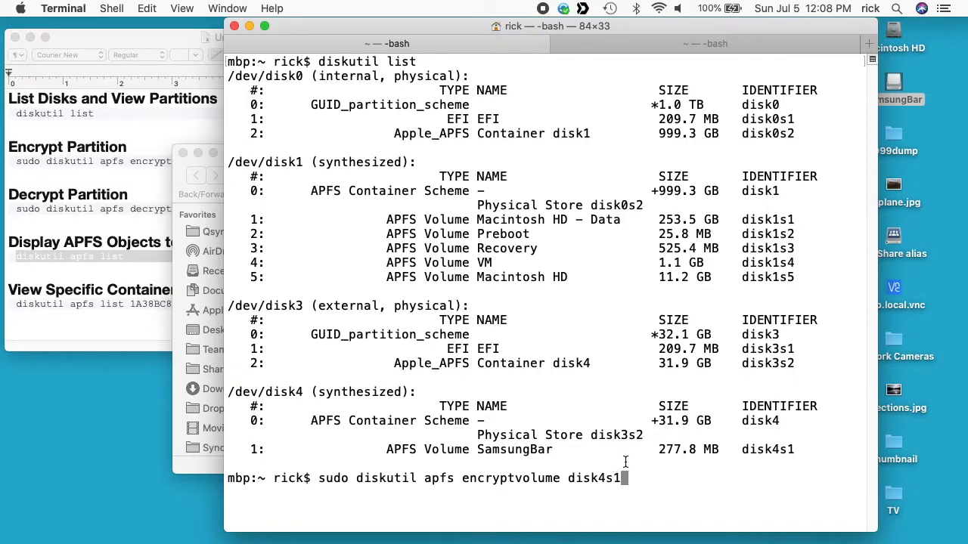
type("-user disk")
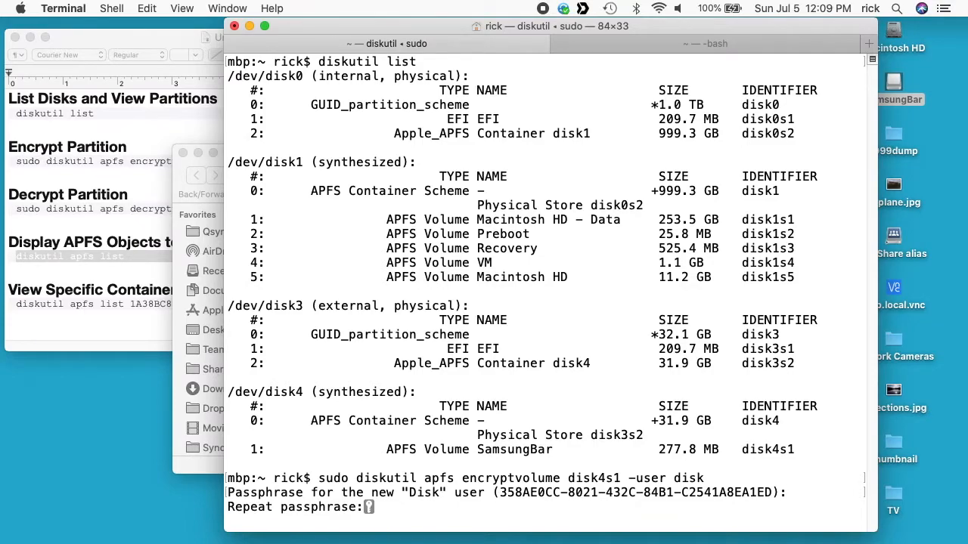
mouse_move(611, 269)
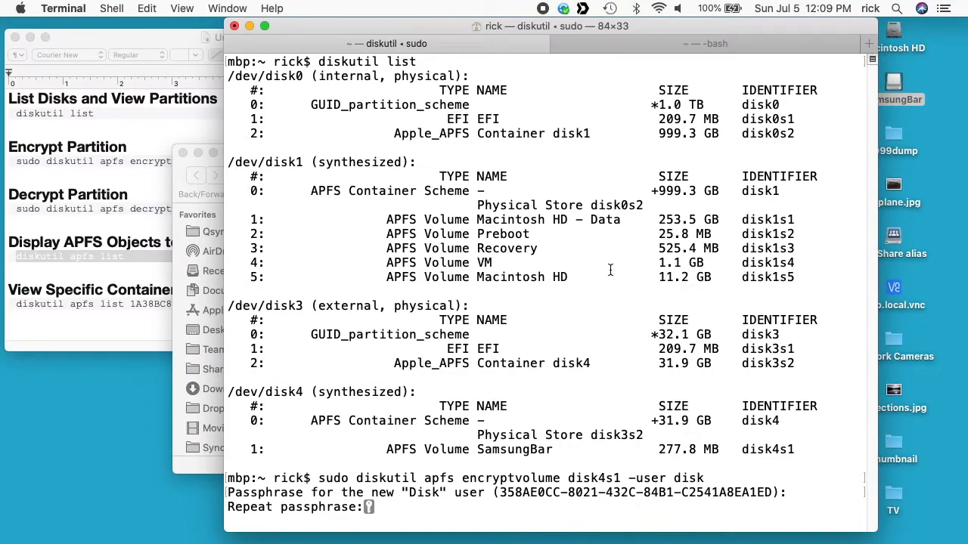
Step: In the second session list all APFS containers, then only the disk4 container by its UUID
left_click(705, 43)
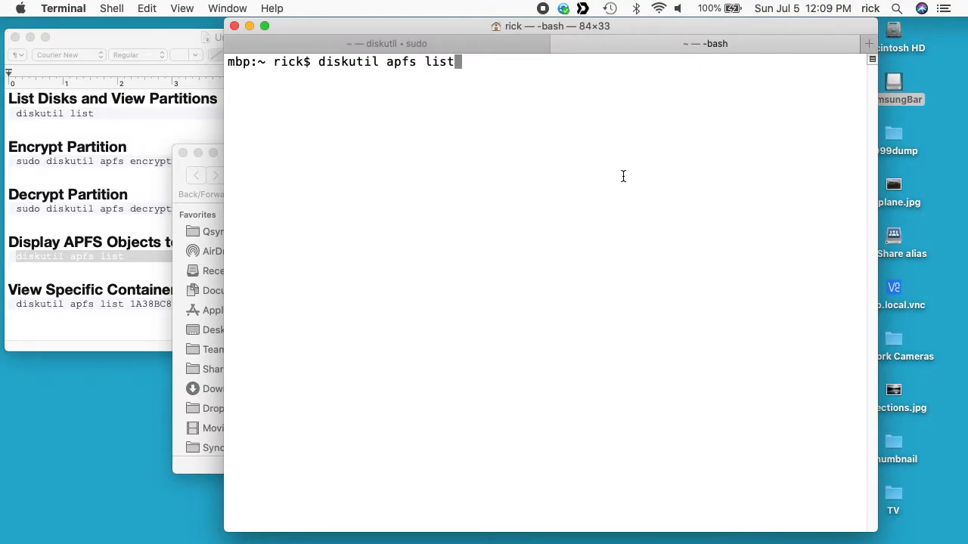
key("Return")
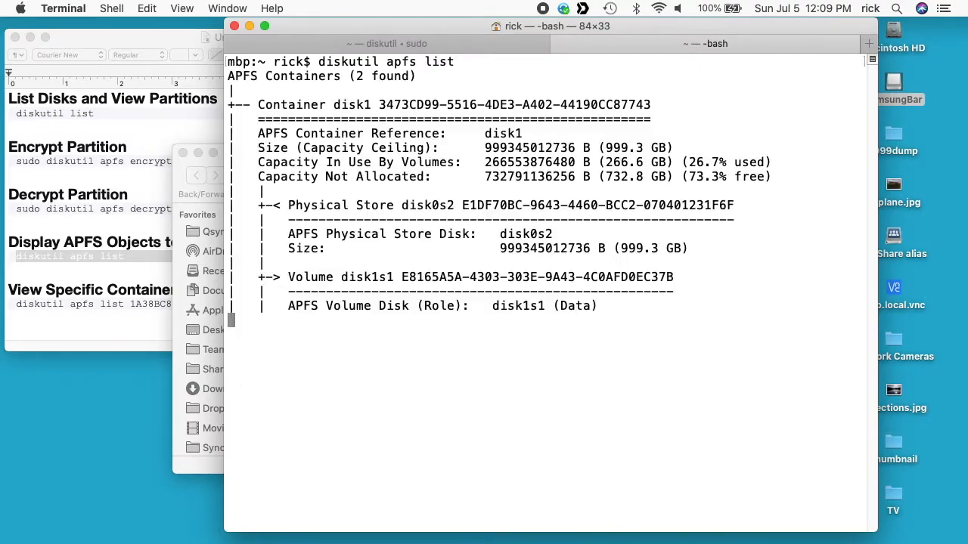
scroll("down", 3)
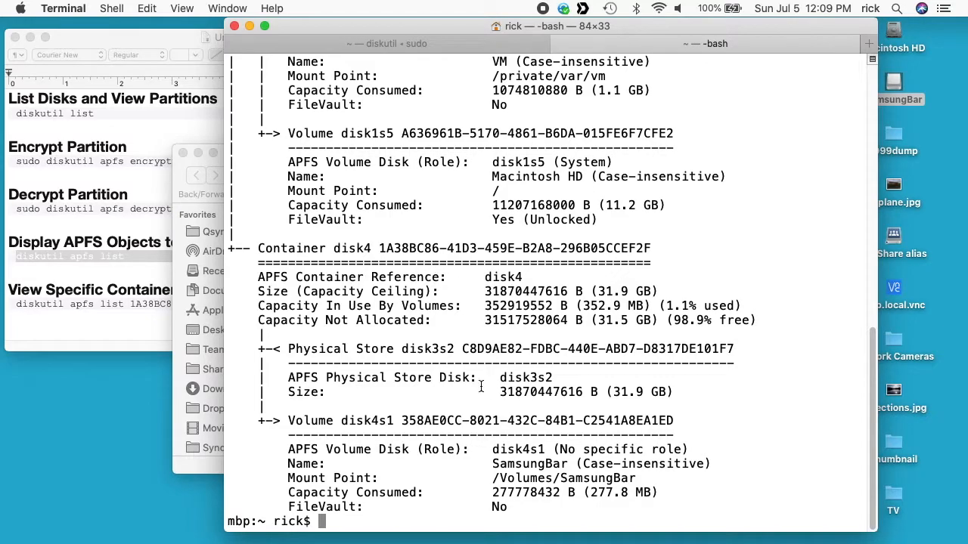
mouse_move(372, 264)
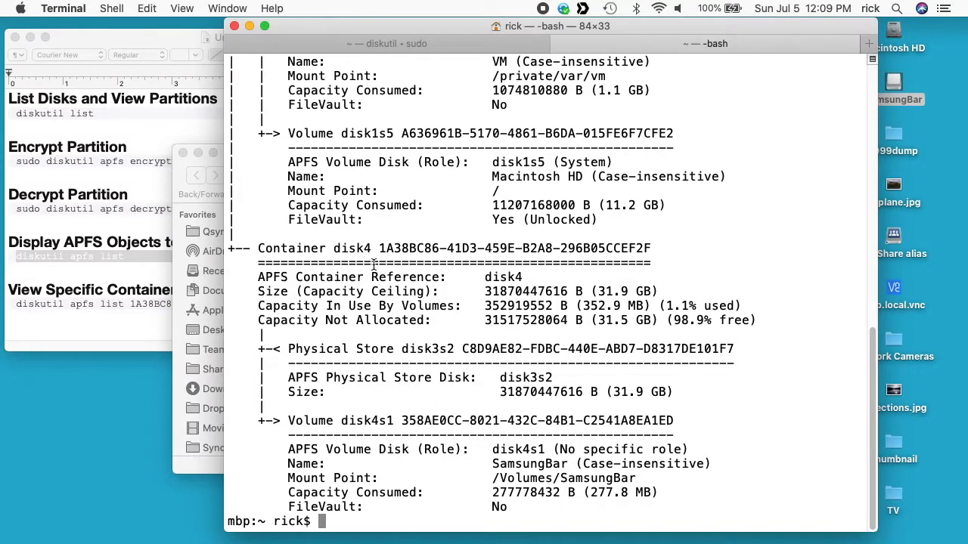
mouse_move(381, 248)
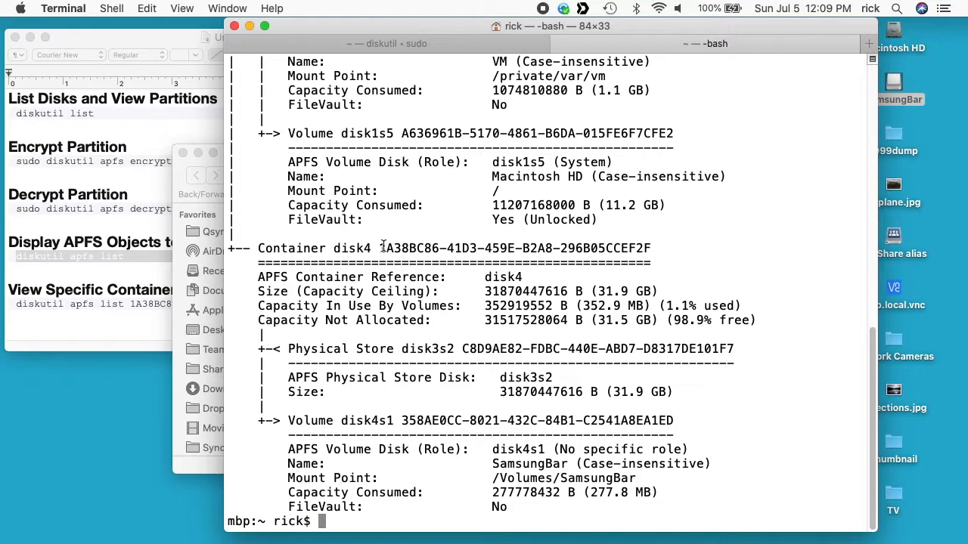
type("diskutil apfs list 1A38BC86-41D3-459E-B2A8-296B05CCEF2F")
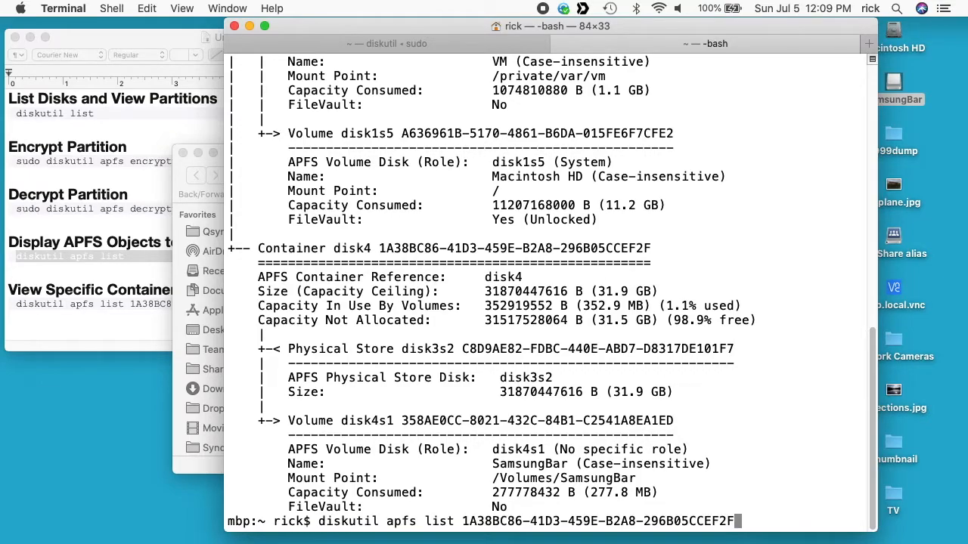
key("Return")
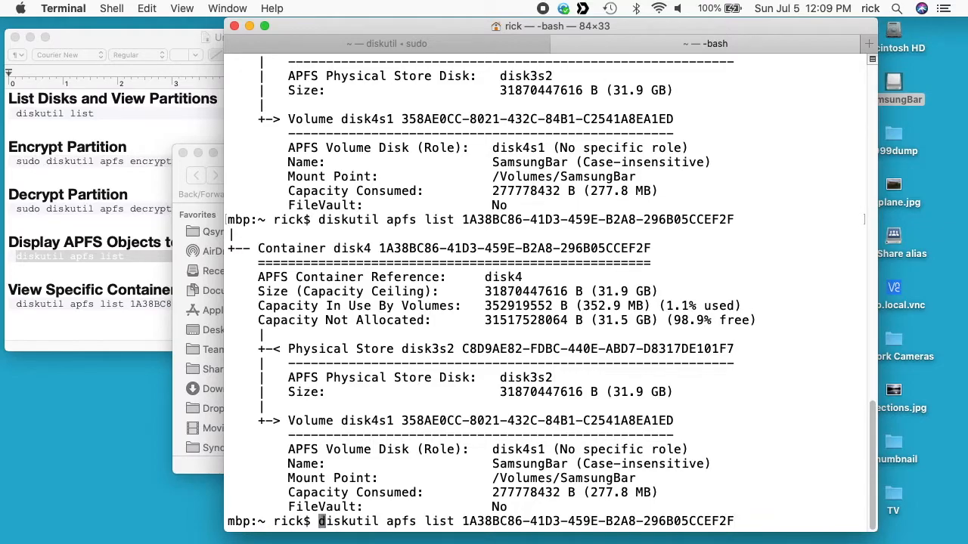
Step: Rerun clear; diskutil apfs list <UUID> several times to watch SamsungBar's encryption climb past 79%
type("clear")
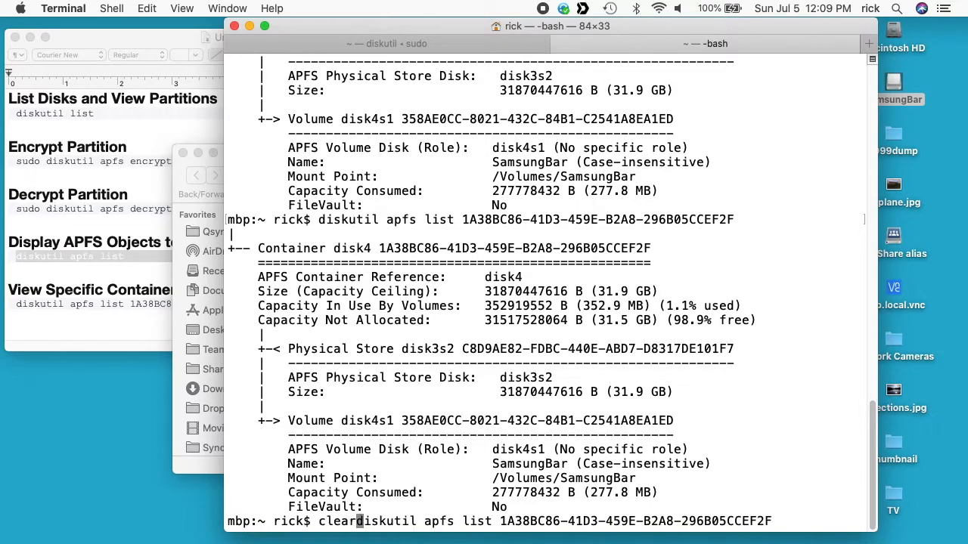
type(";")
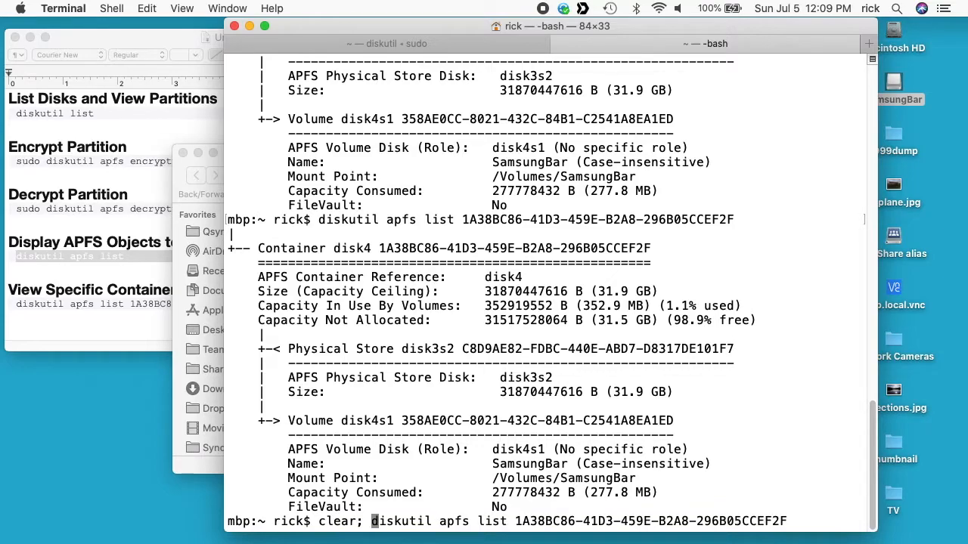
key("Return")
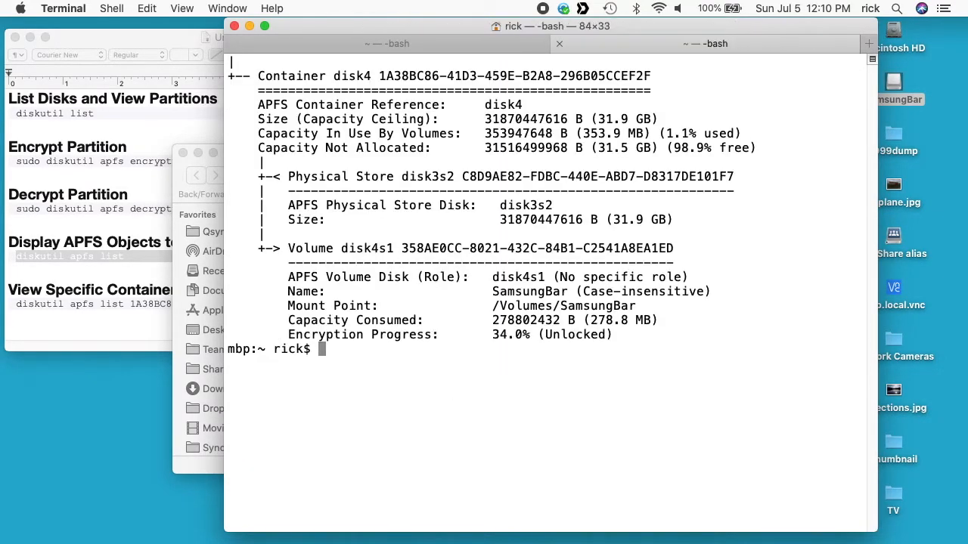
mouse_move(466, 291)
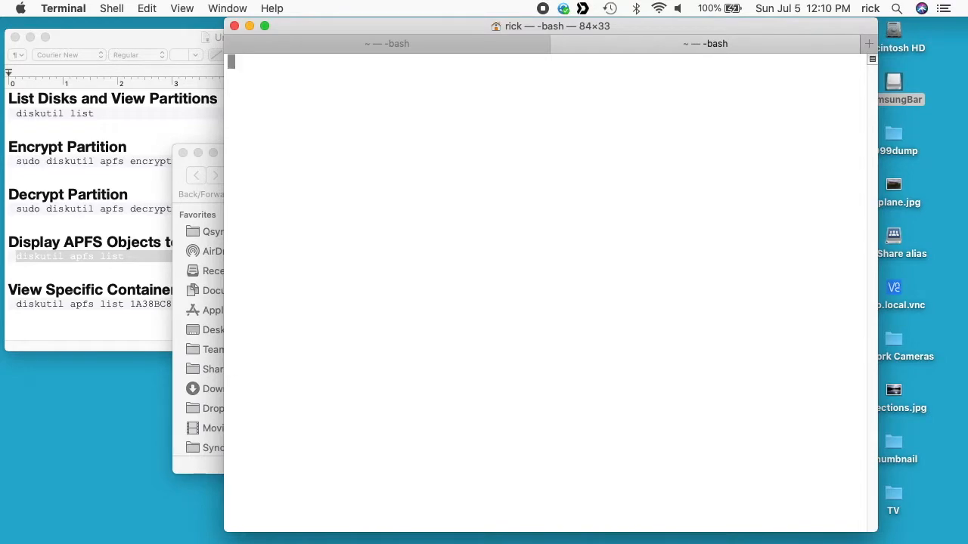
key("Return")
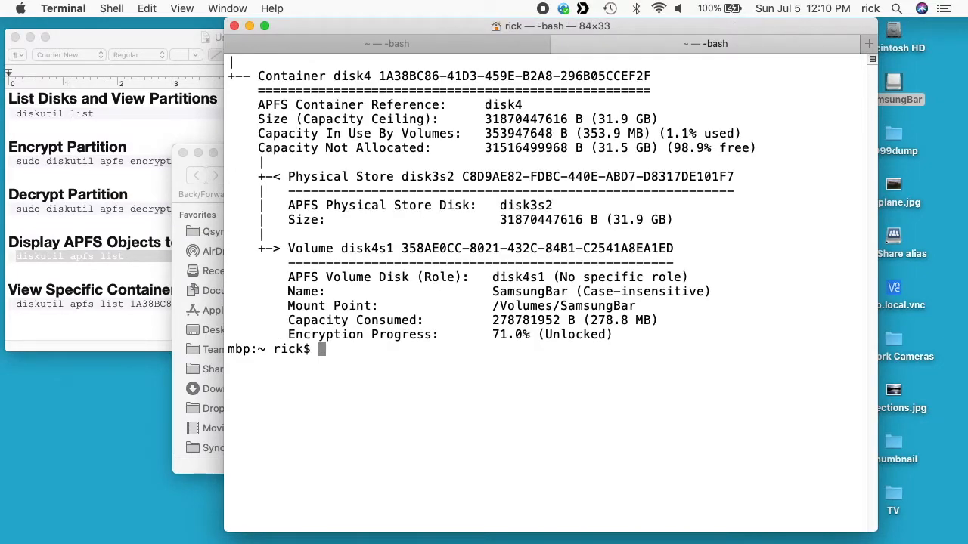
type("clear; diskutil apfs list 1A38BC86-41D3-459E-B2A8-296B05CCEF2F")
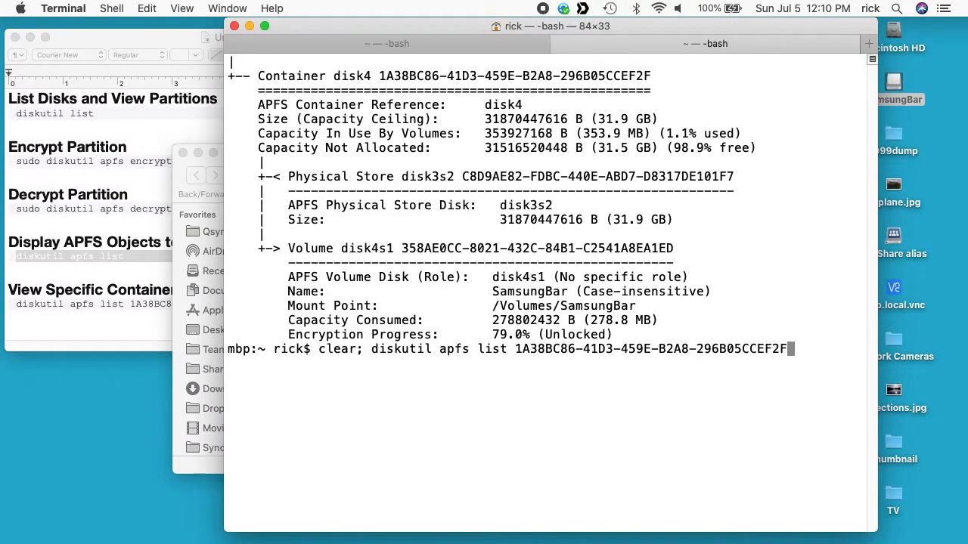
key("Return")
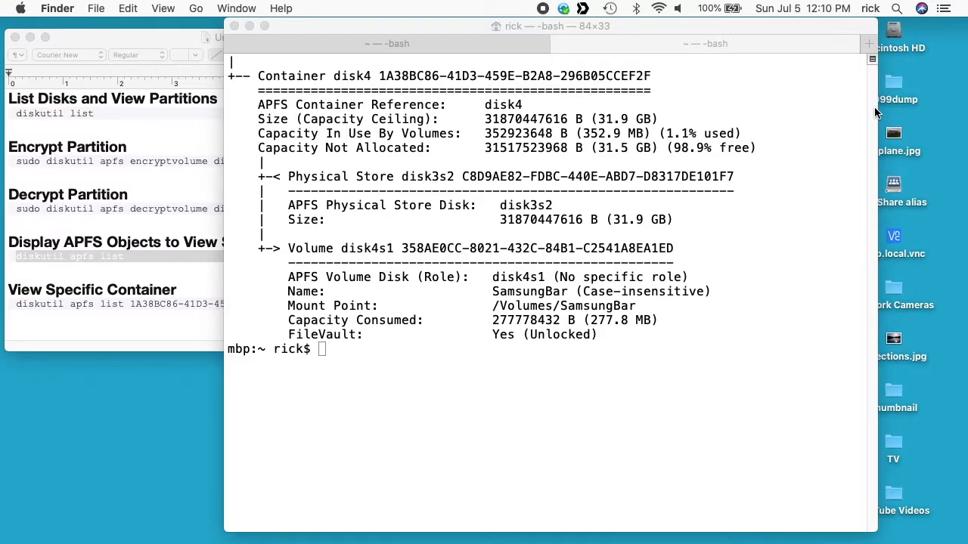
Step: Enter the disk password and unlock the encrypted SamsungBar drive
type("•••••")
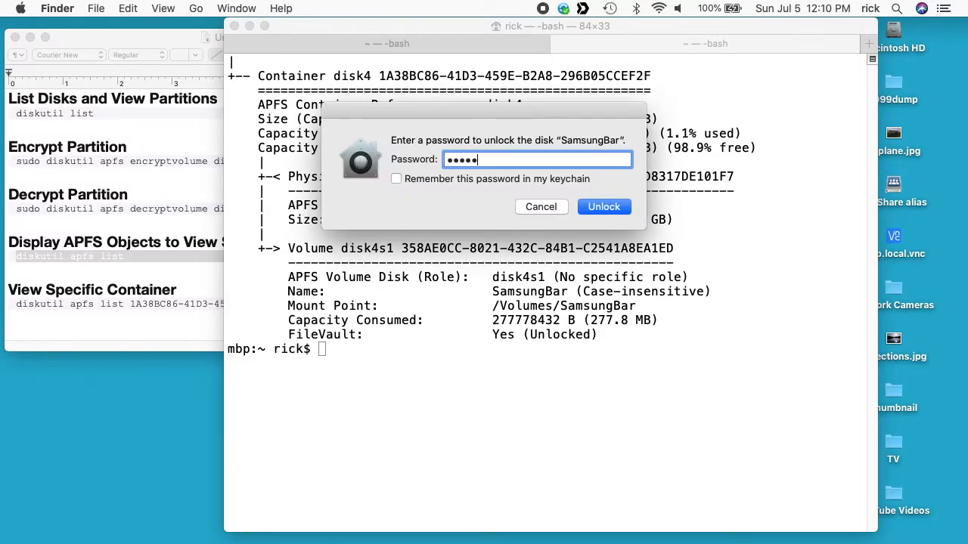
left_click(603, 205)
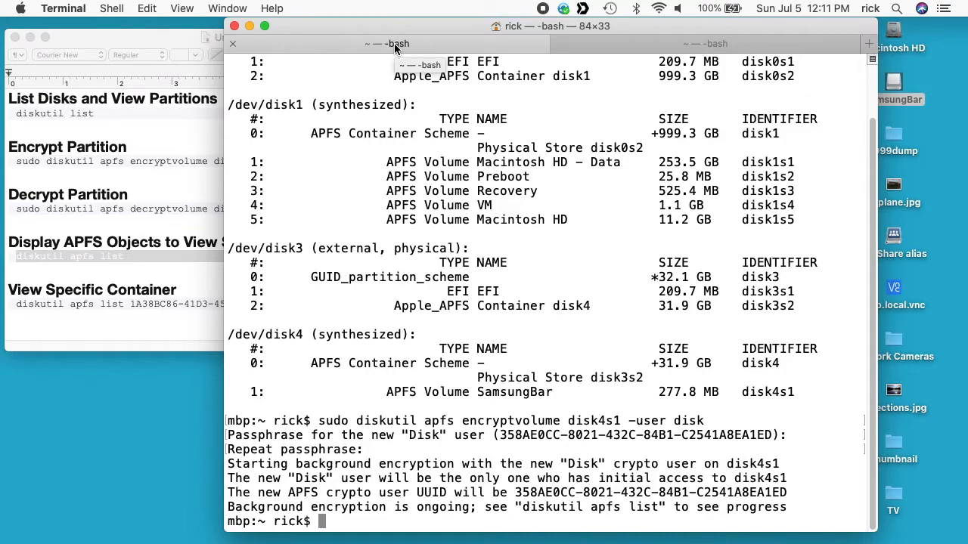
Step: Run sudo diskutil apfs decryptvolume disk4s1 -user disk to start decrypting SamsungBar
type("sudo diskutil apfs encryptvolume disk4s1 -user disk")
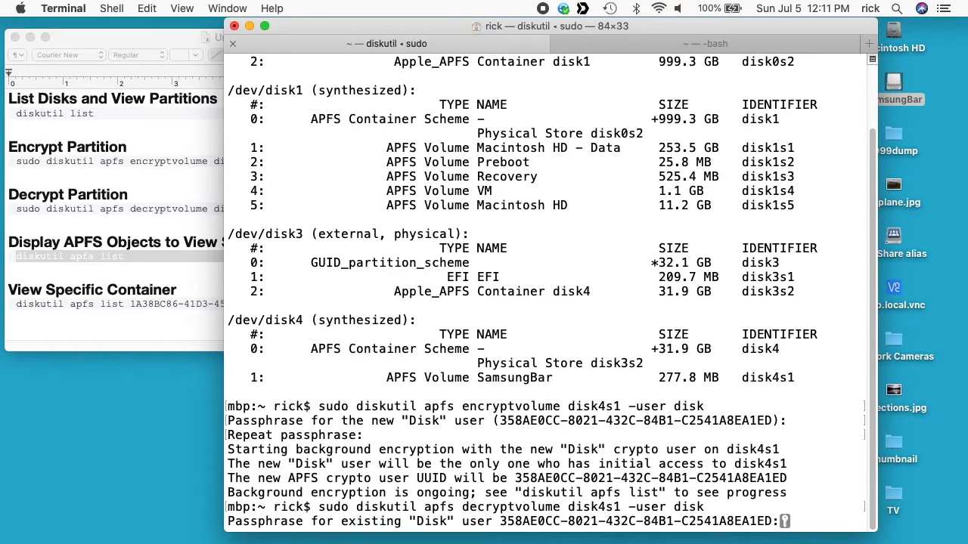
scroll("up", 3)
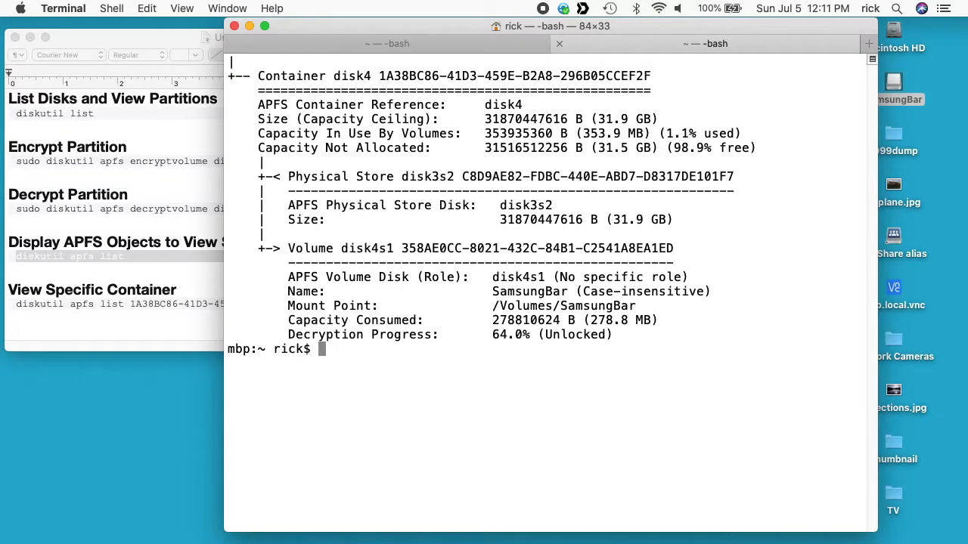
Step: Rerun the container listing until SamsungBar's decryption completes and FileVault reads No
type("clear; diskutil apfs list 1A38BC86-41D3-459E-B2A8-296B05CCEF2F")
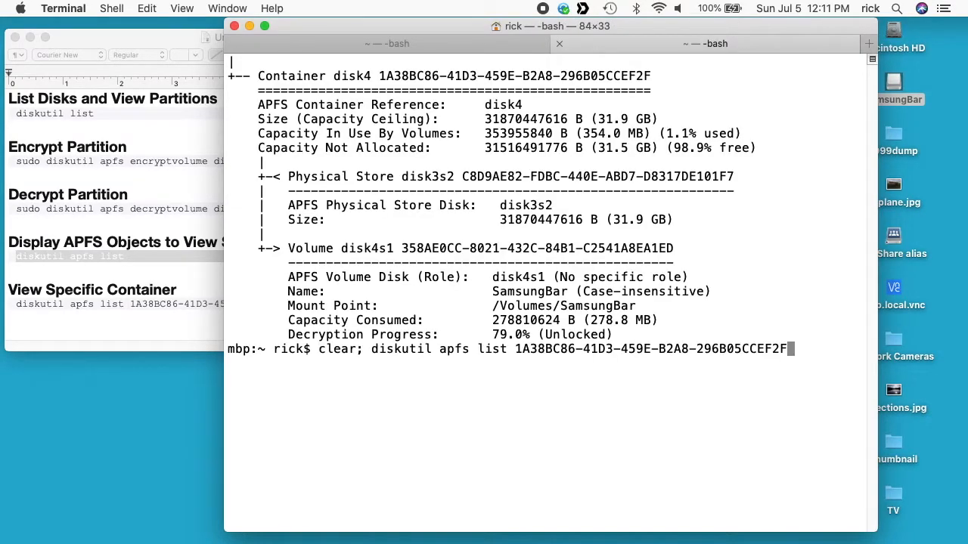
key("Return")
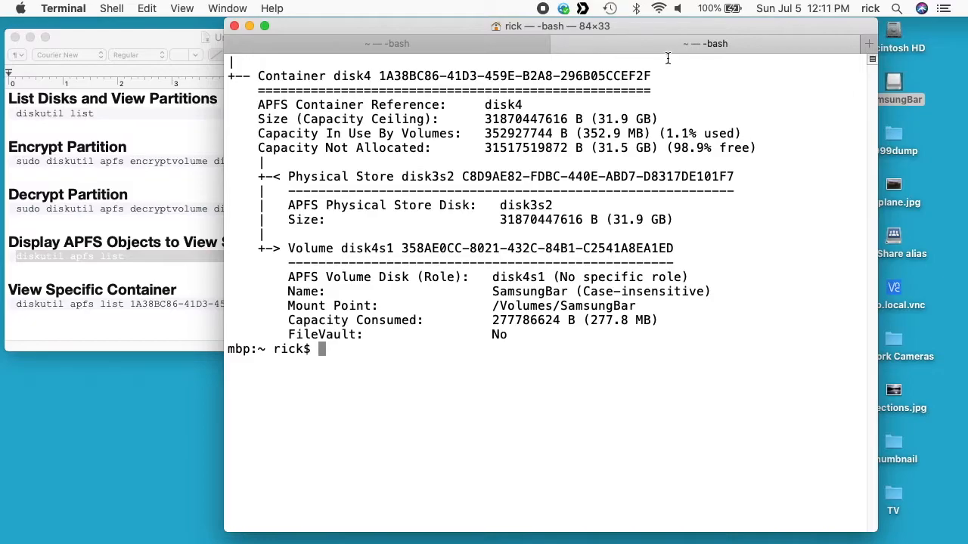
mouse_move(890, 79)
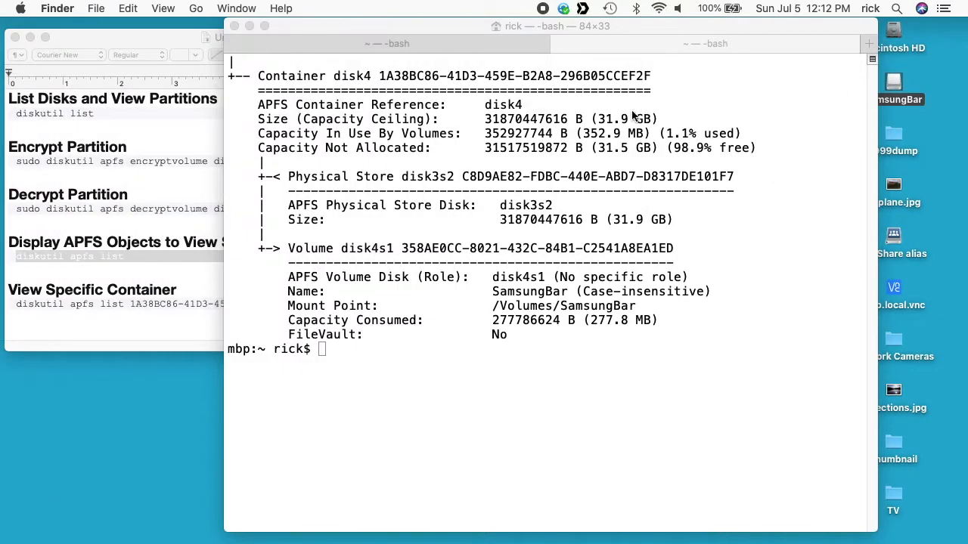
Step: Open the SamsungBar desktop icon to show train_whistle.MP4 without any password prompt
right_click(892, 98)
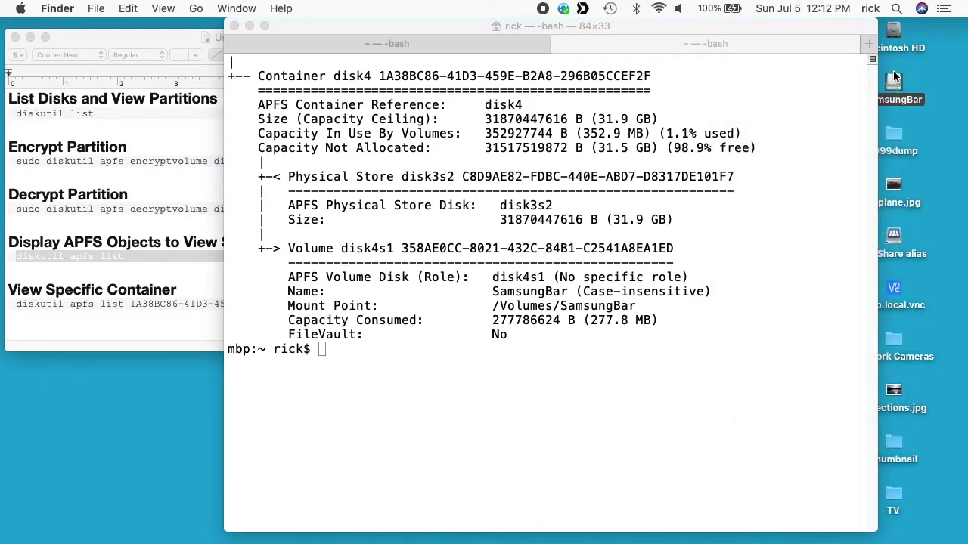
right_click(899, 83)
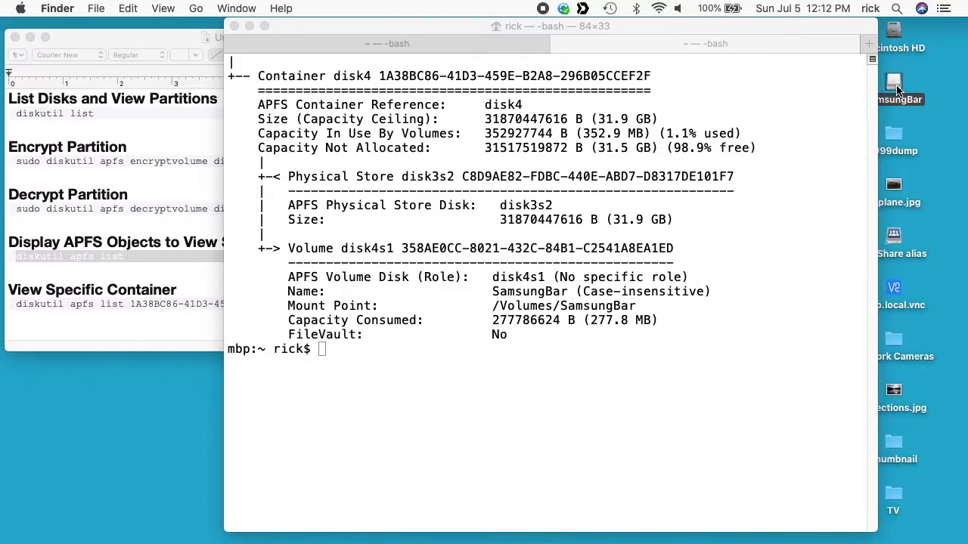
double_click(892, 79)
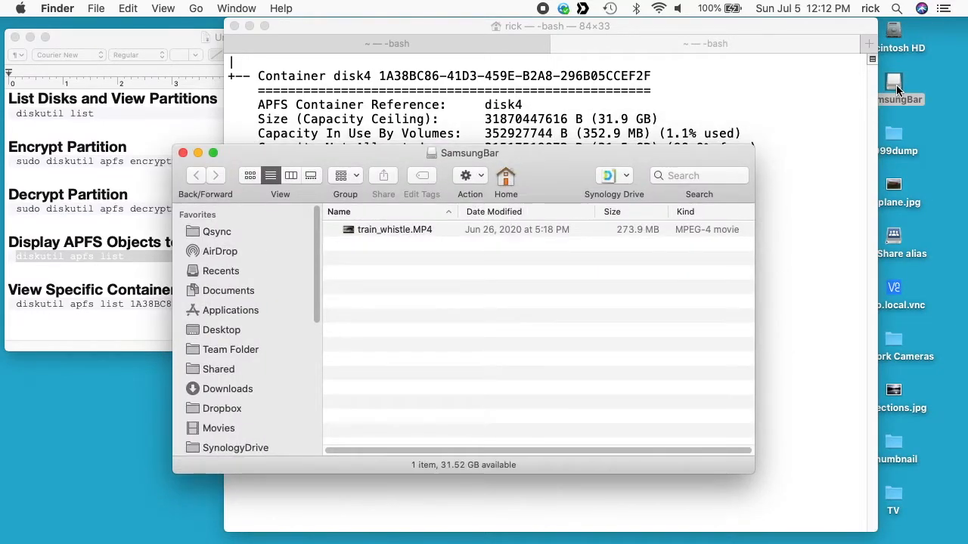